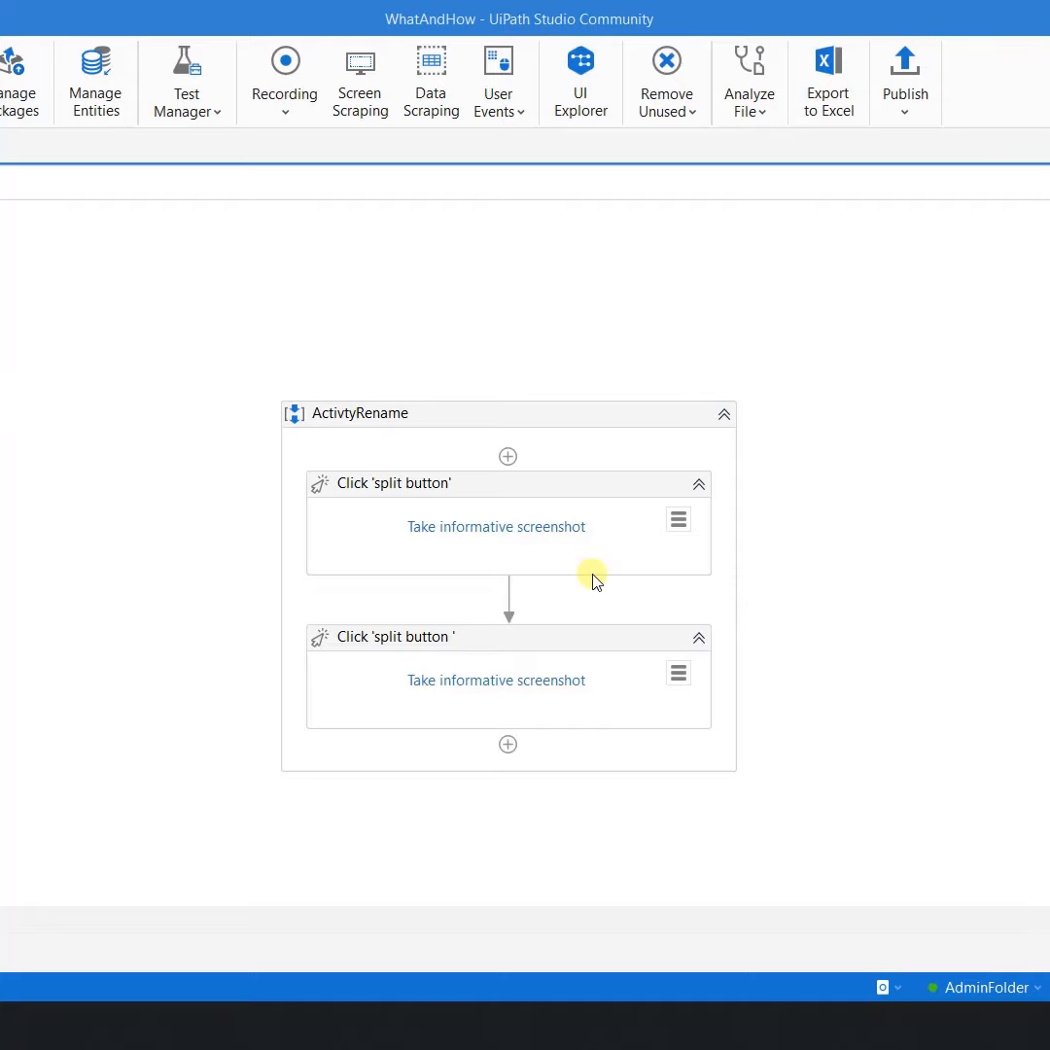
mouse_move(469, 504)
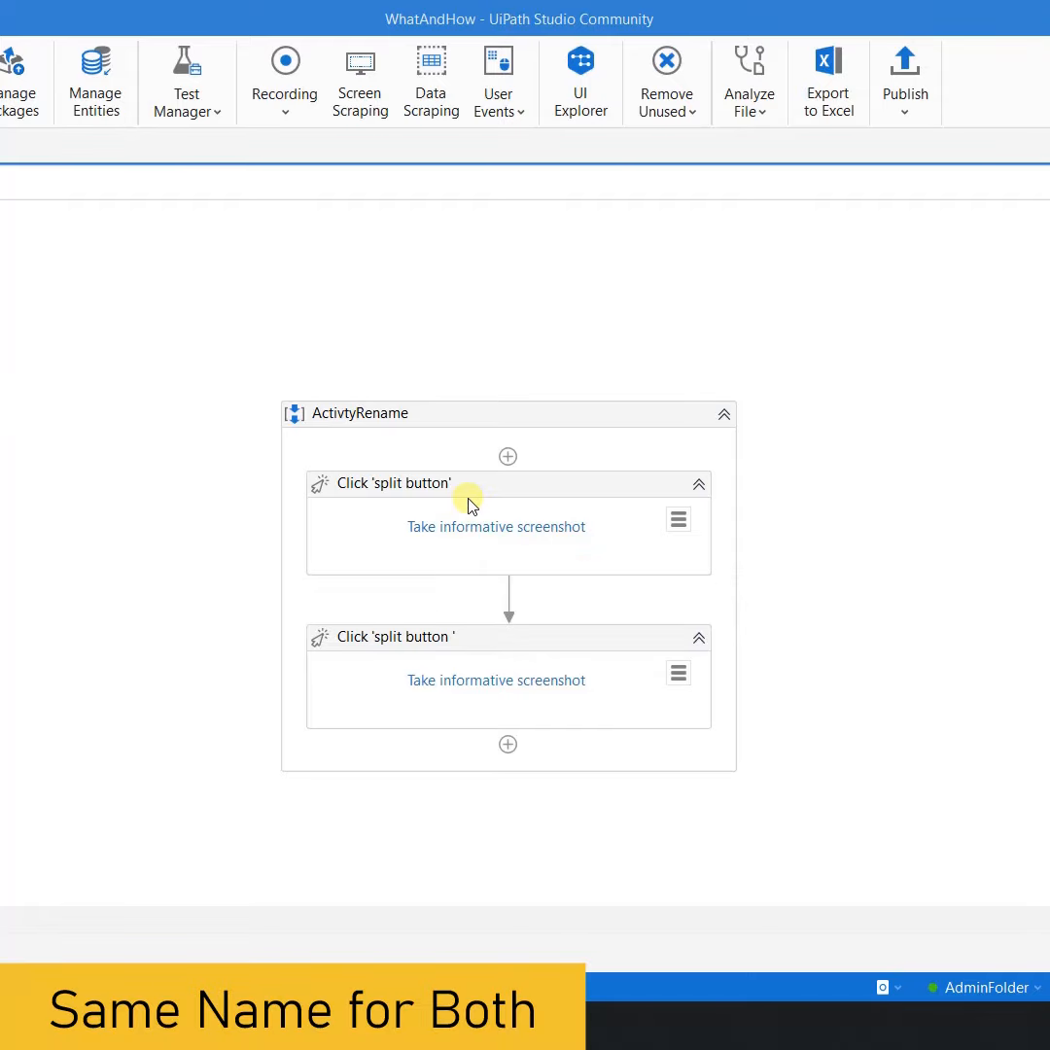
mouse_move(384, 503)
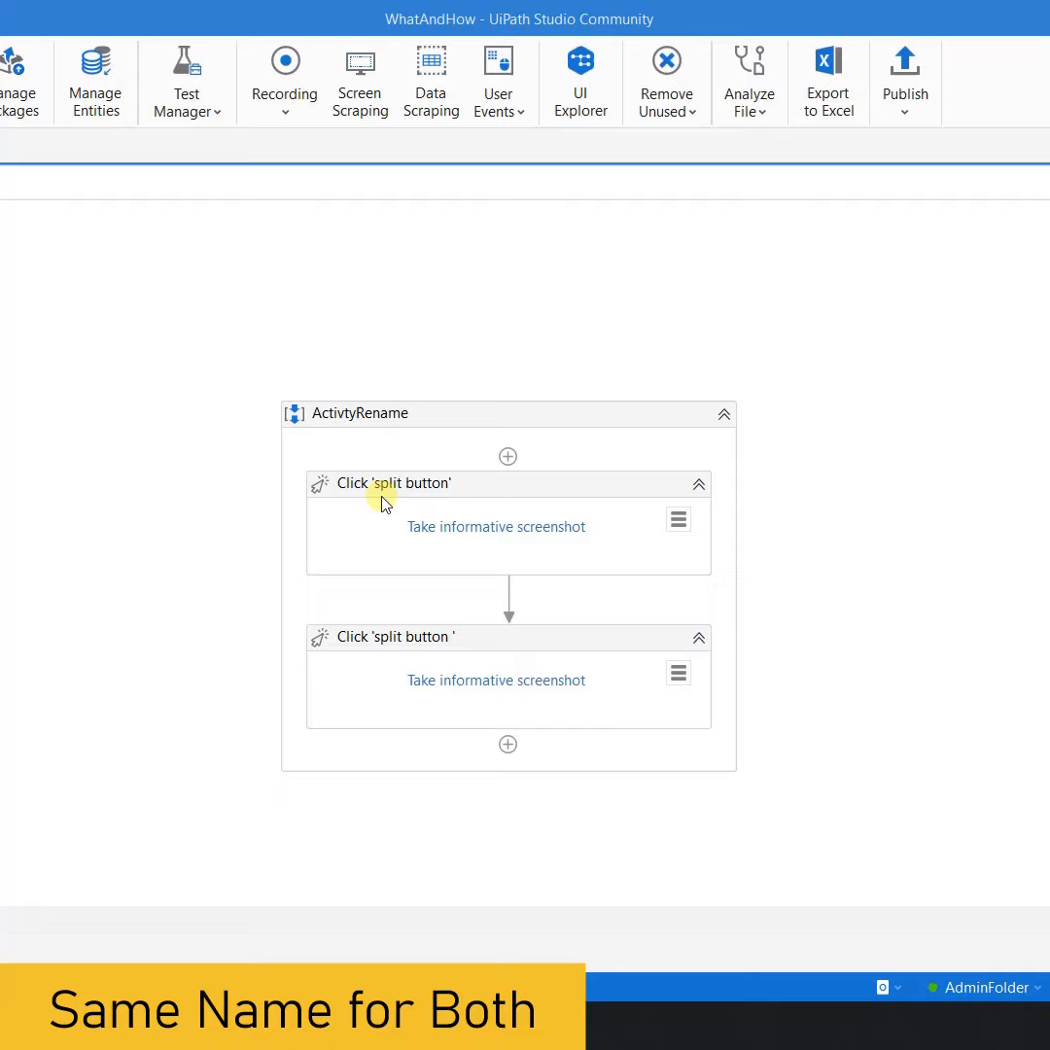
mouse_move(449, 665)
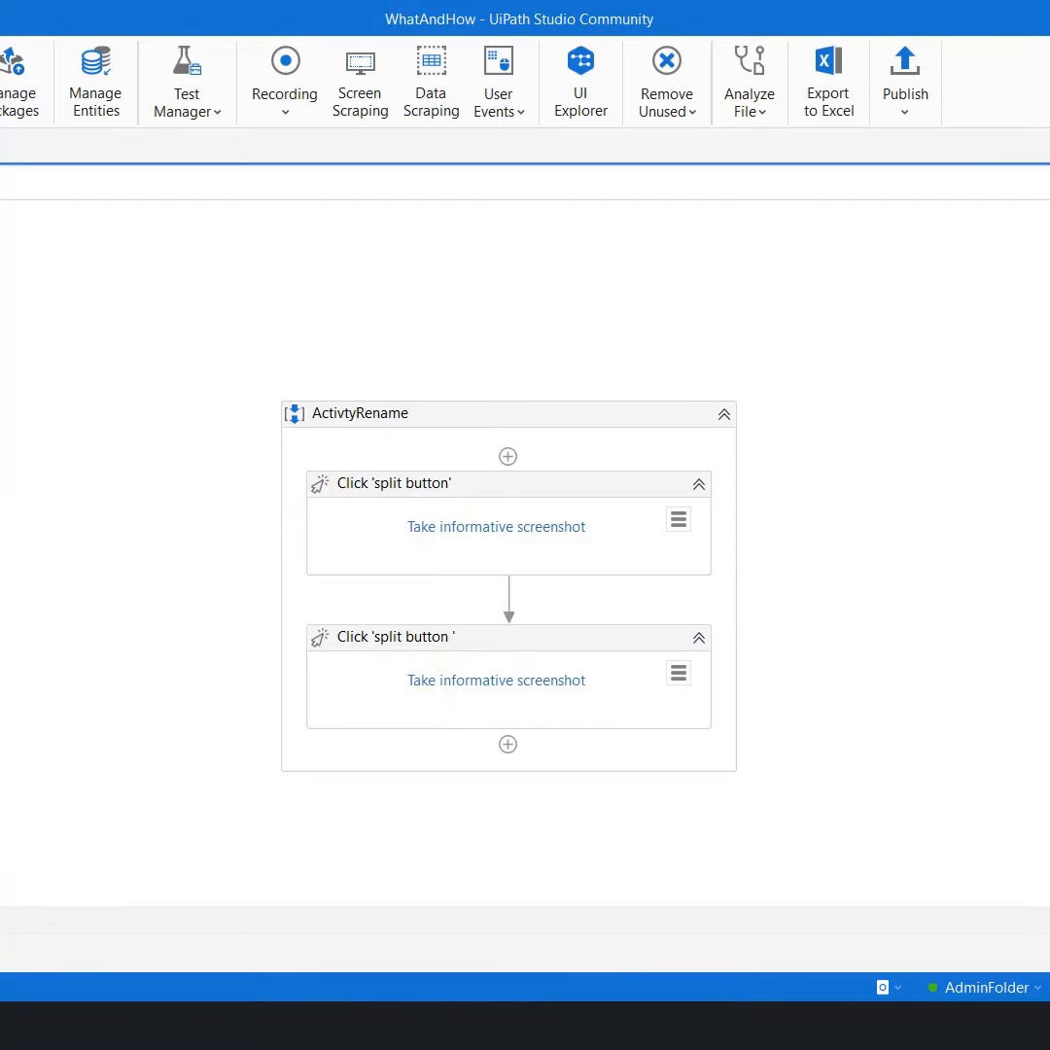
mouse_move(268, 377)
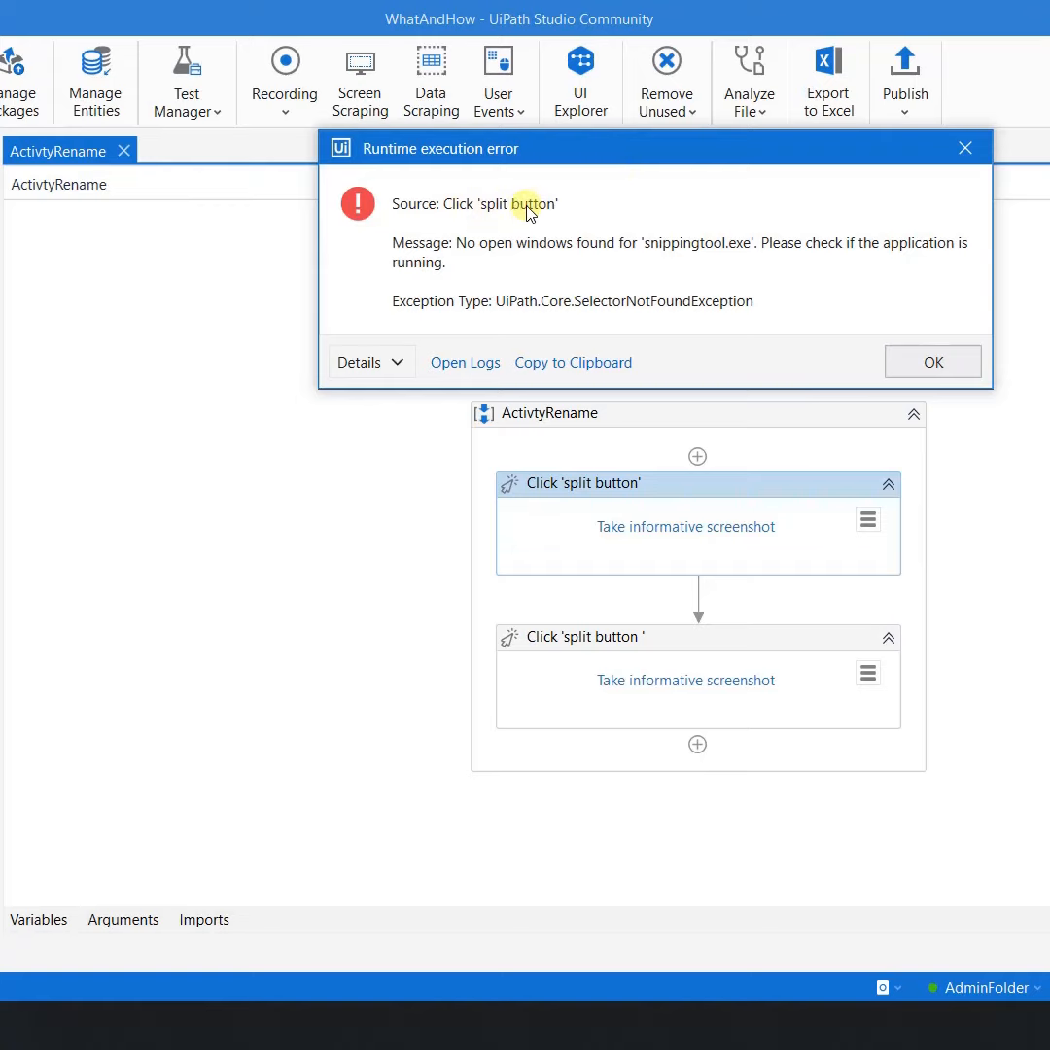
mouse_move(491, 233)
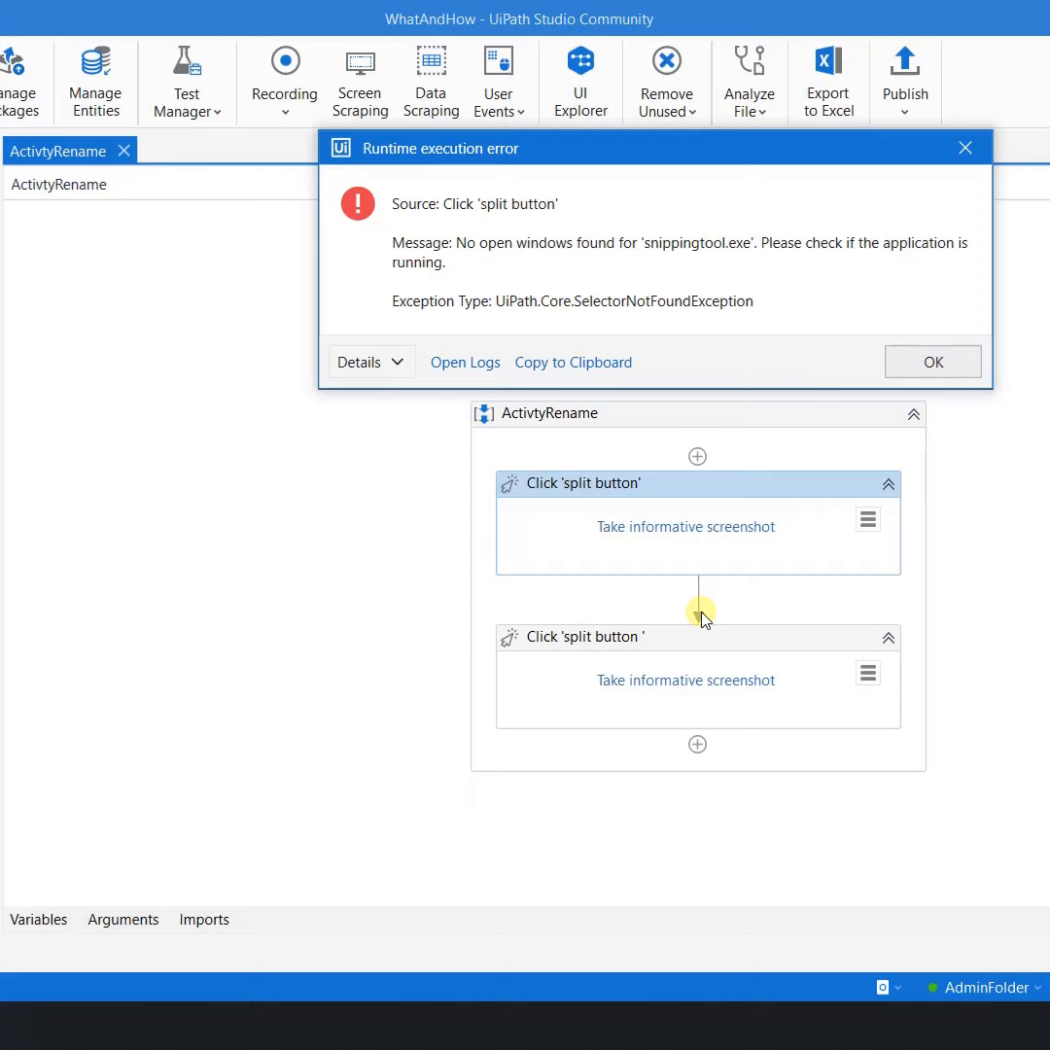
mouse_move(703, 622)
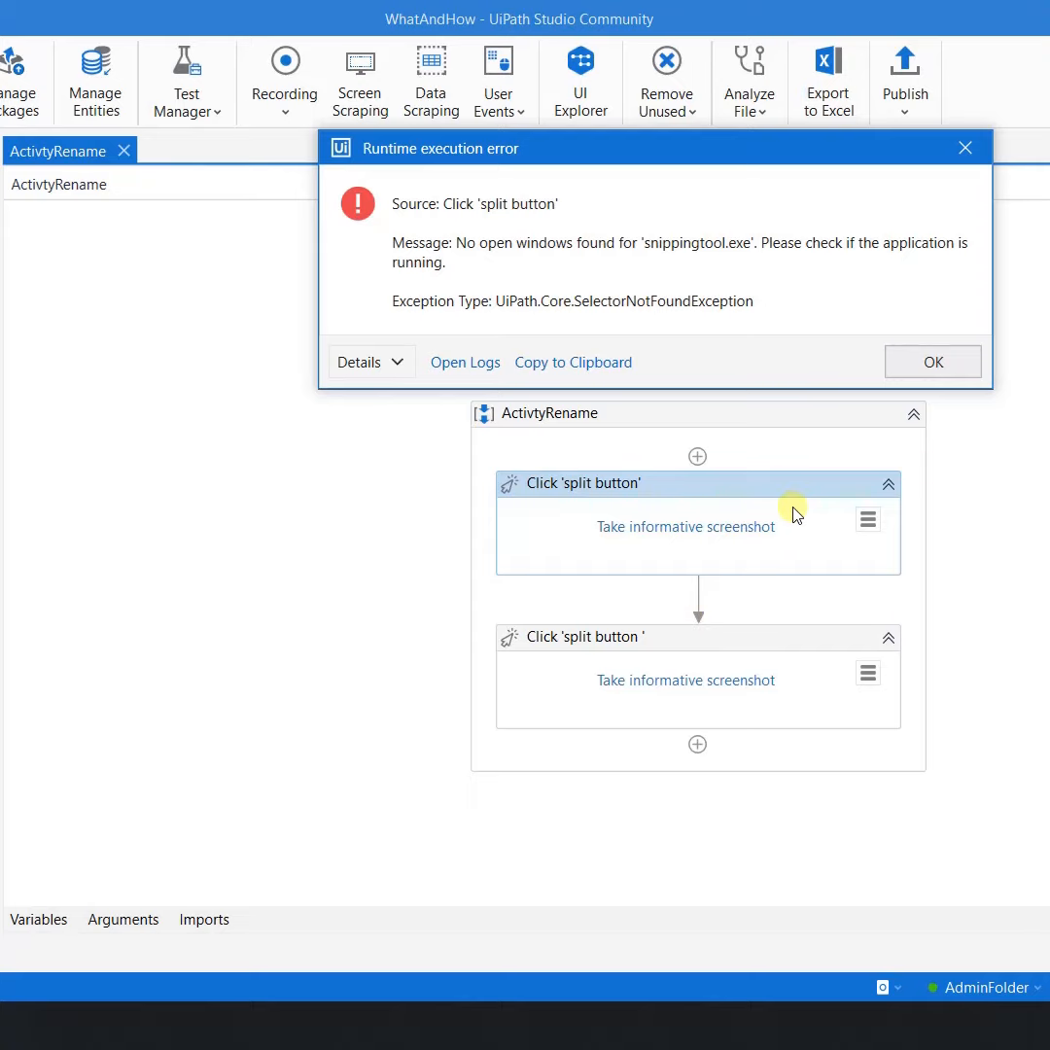
Step: Dismiss the runtime error naming Click 'split button' as its source
left_click(932, 361)
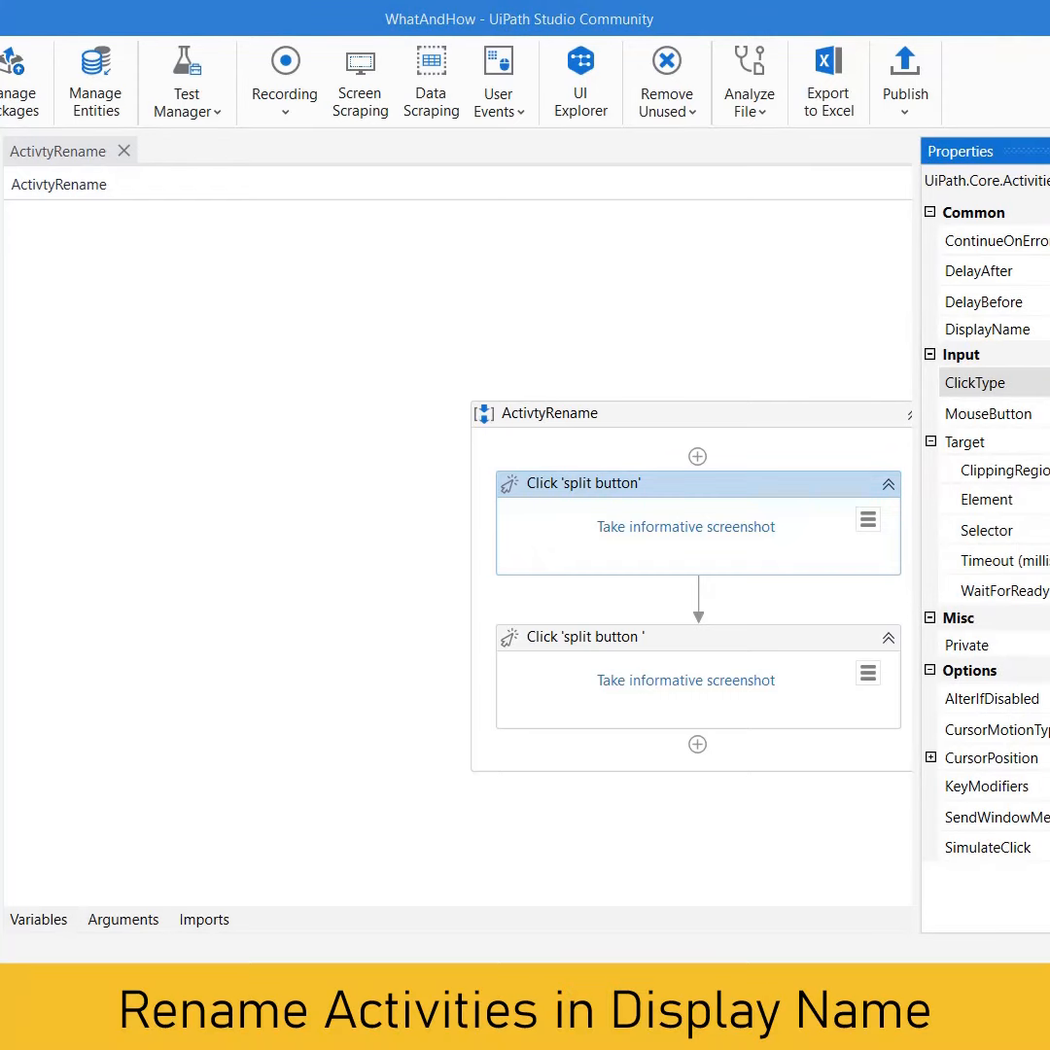
Step: Change the first Click activity's DisplayName to Click 'button' COPY and commit it
left_click(988, 328)
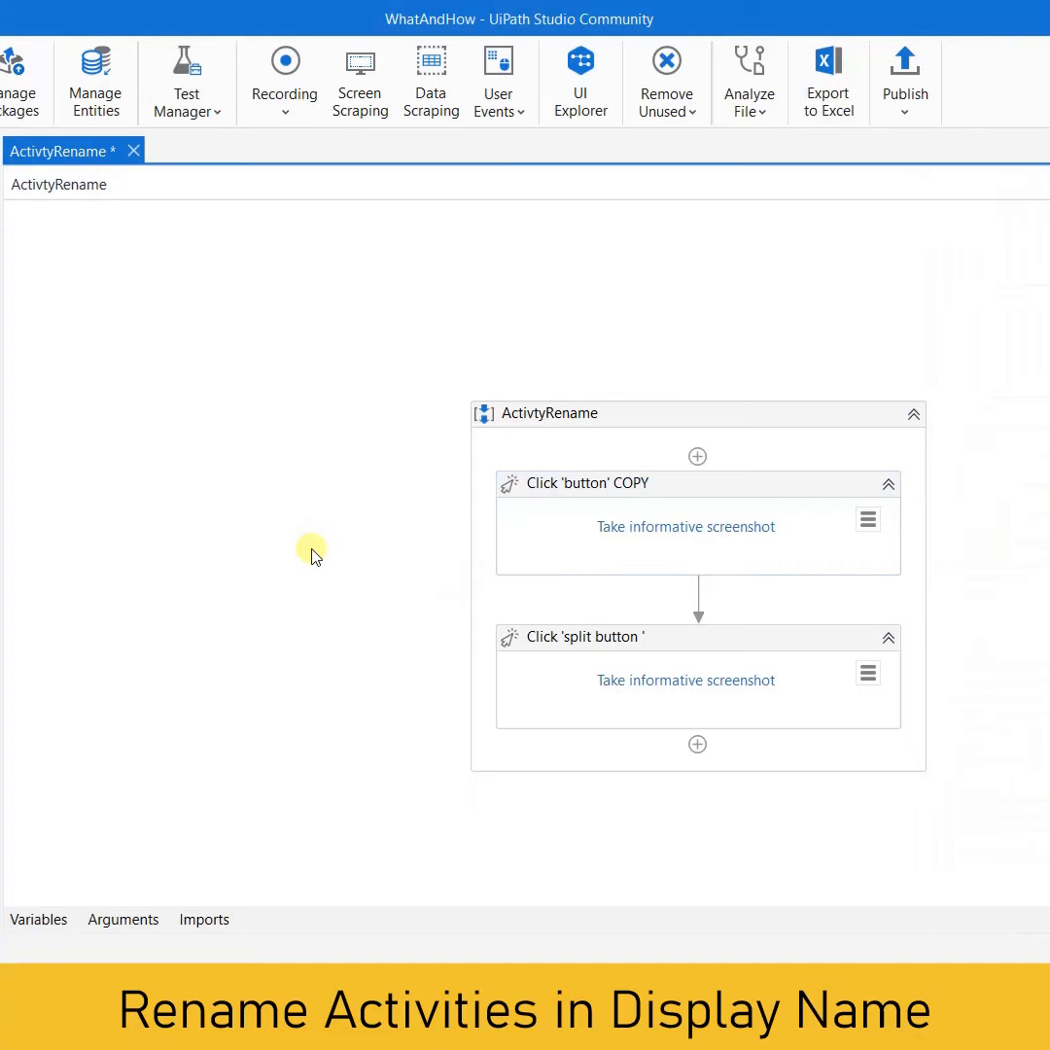
left_click(603, 637)
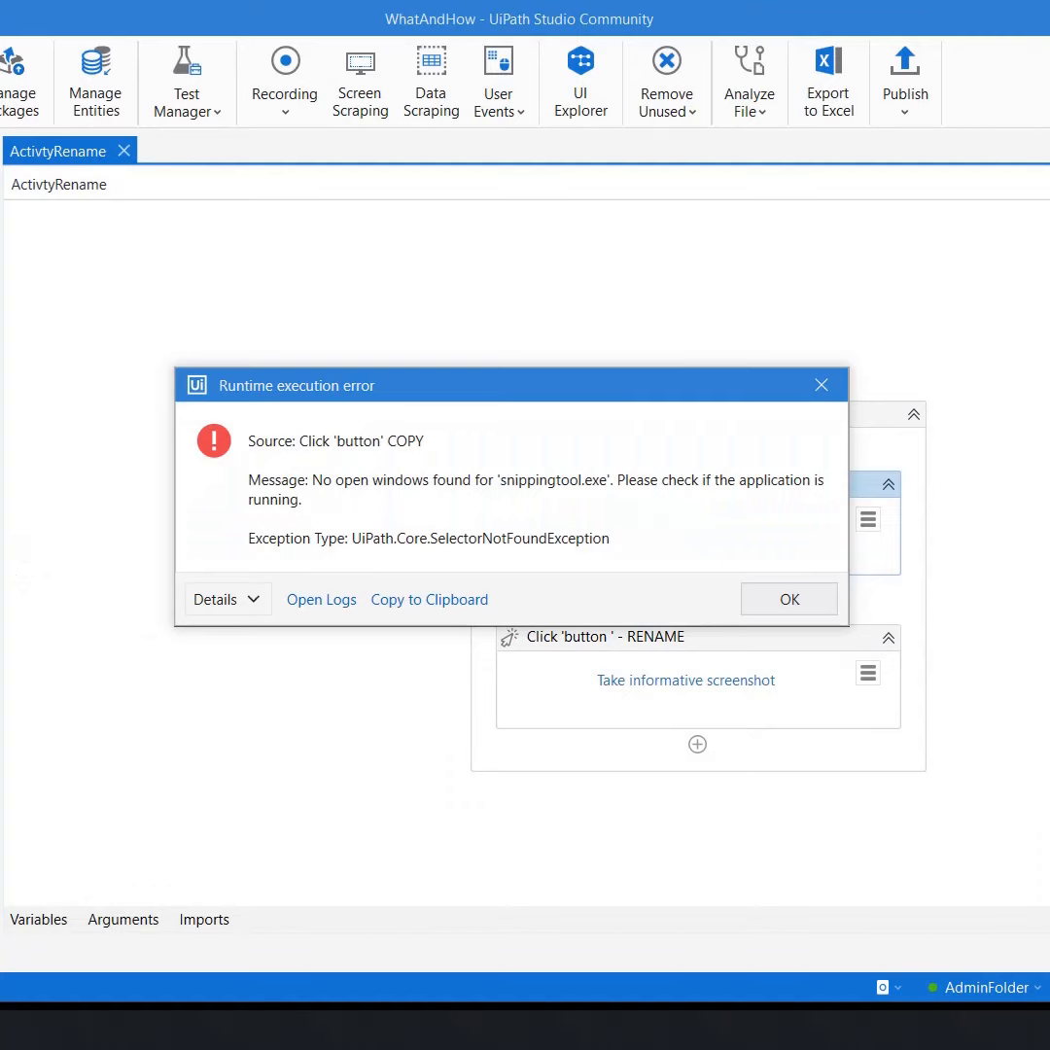
mouse_move(355, 464)
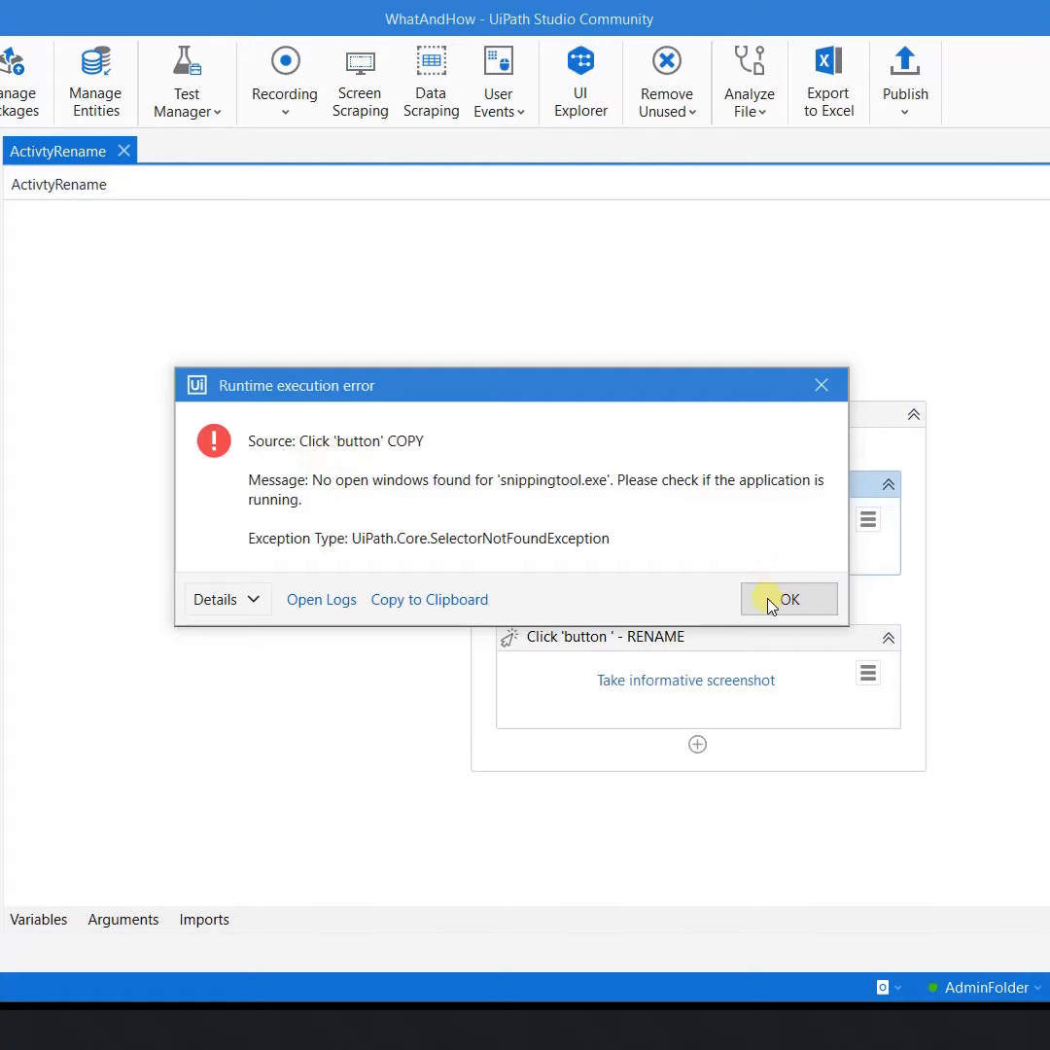
Step: Dismiss the rerun's runtime error whose source is Click 'button' COPY
left_click(788, 599)
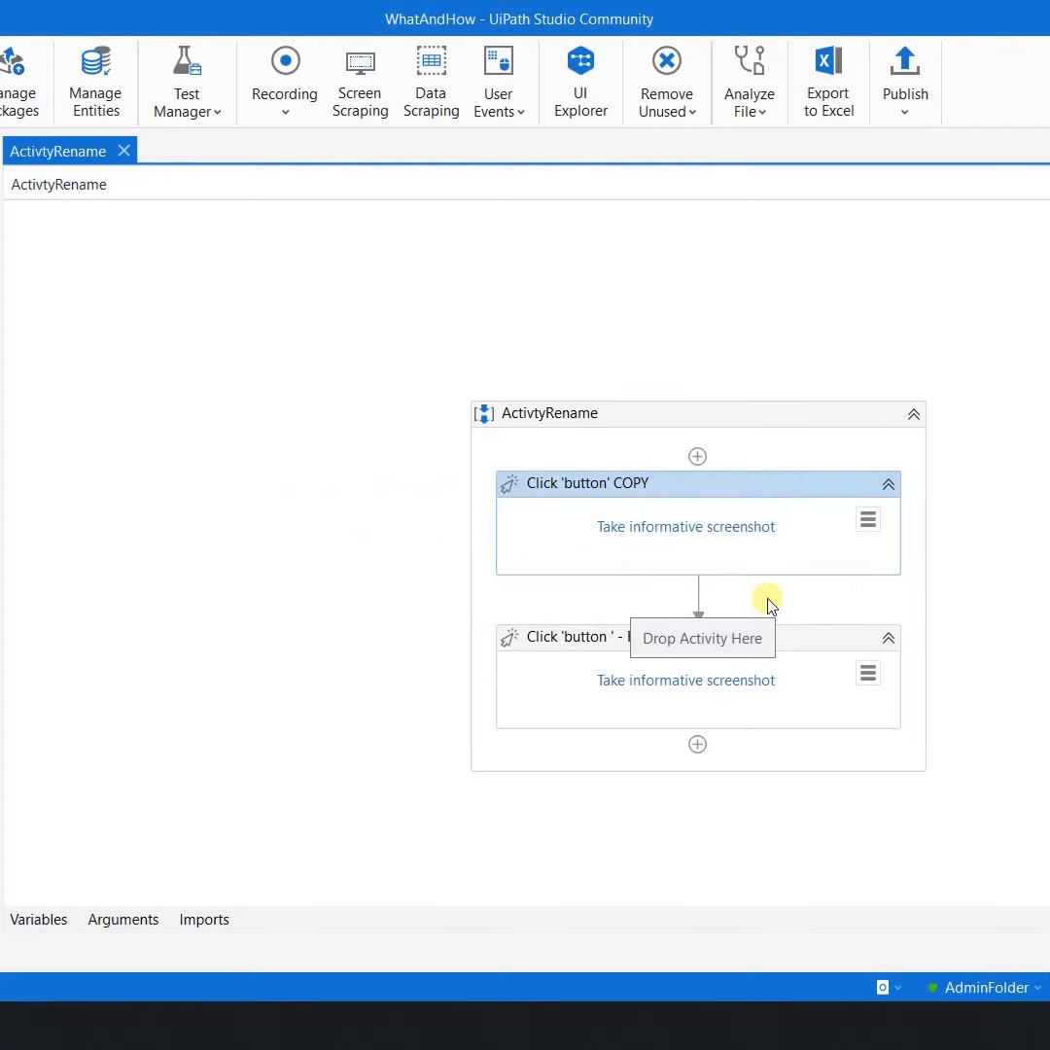